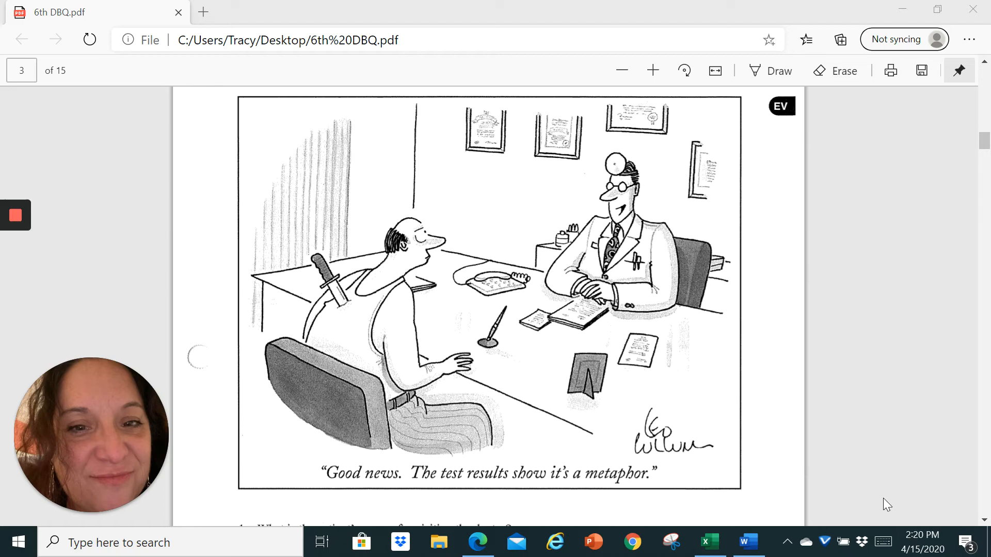
mouse_move(882, 496)
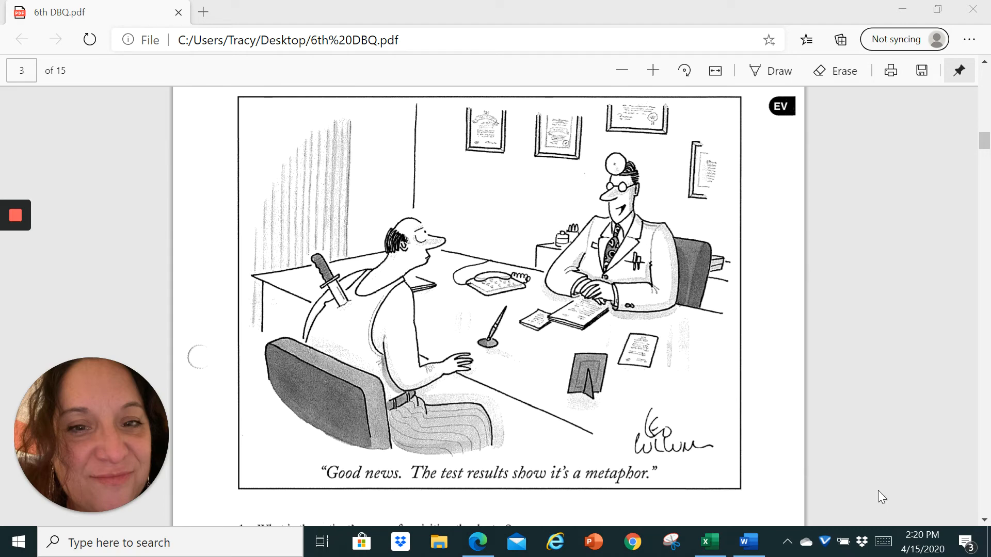
mouse_move(842, 471)
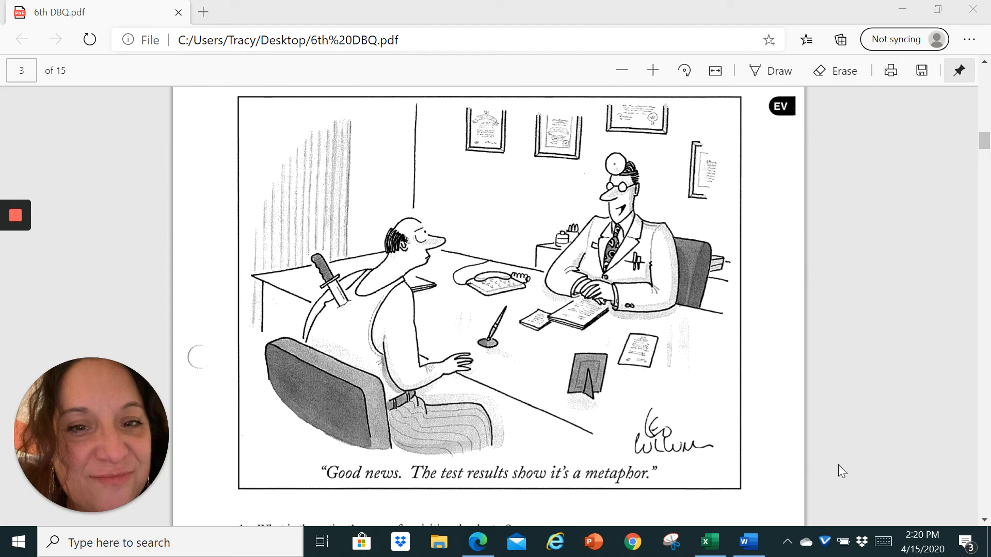
scroll(down, 3)
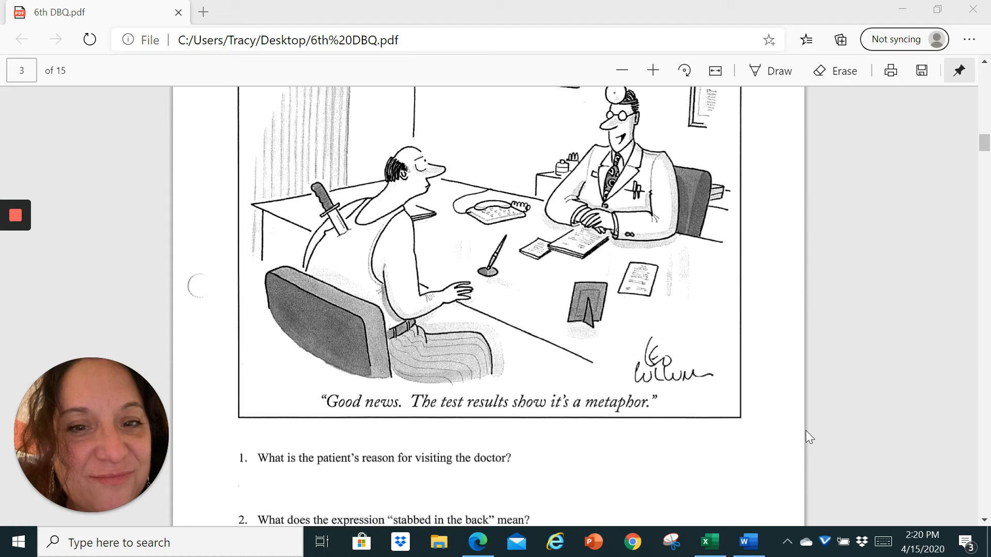
scroll(down, 3)
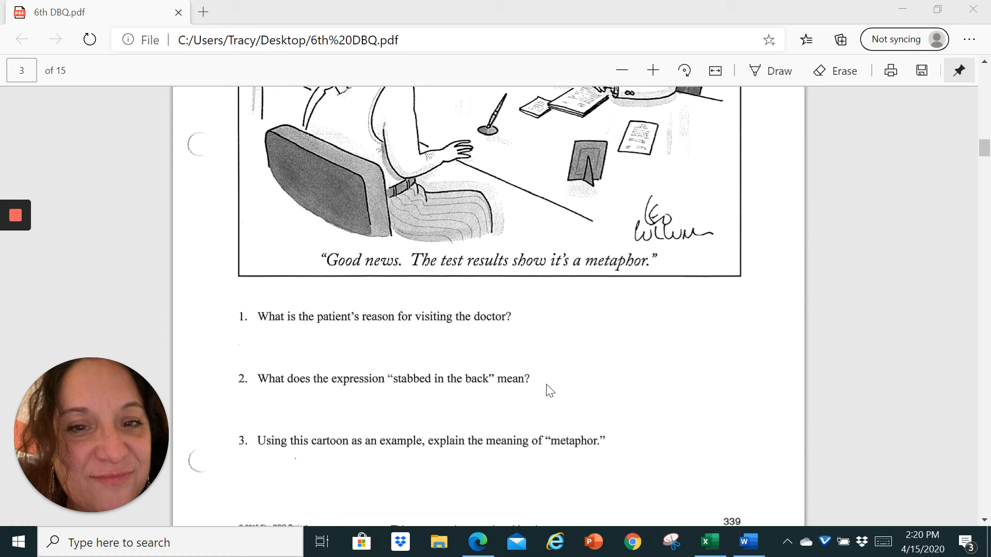
mouse_move(324, 340)
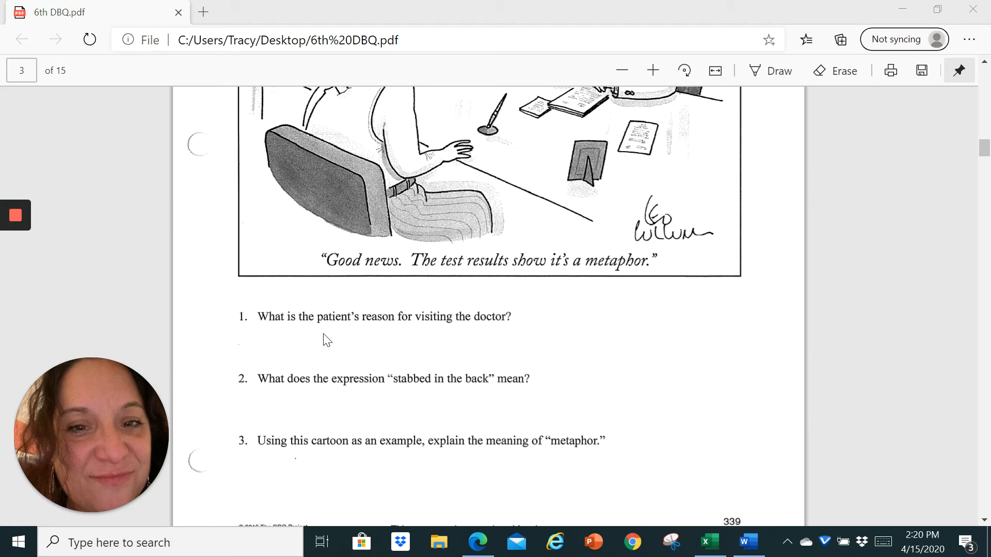
mouse_move(411, 482)
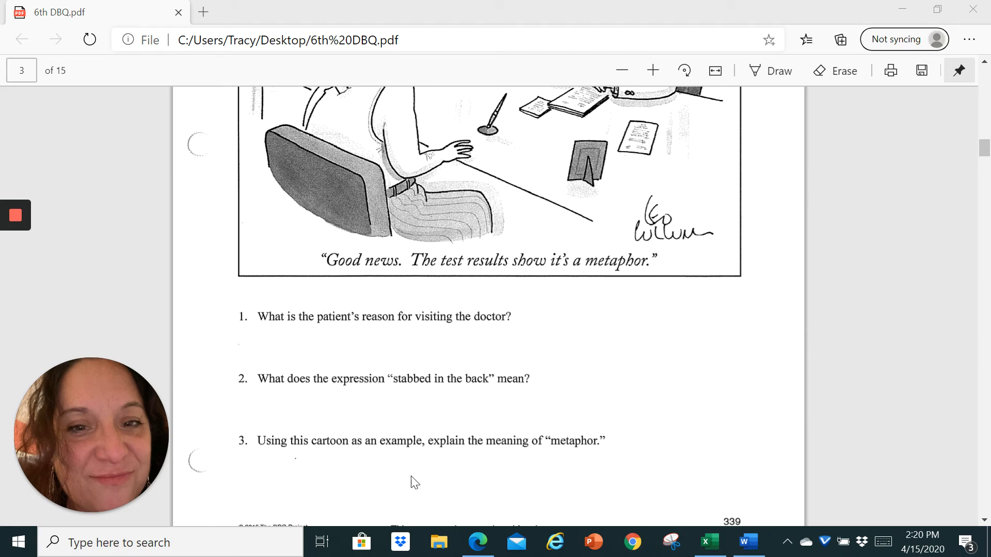
mouse_move(744, 378)
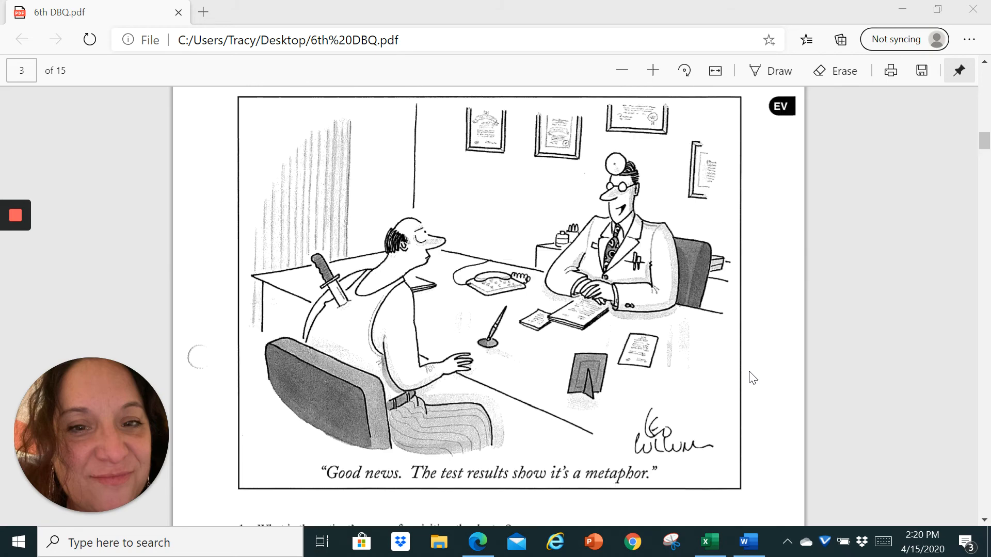
mouse_move(288, 322)
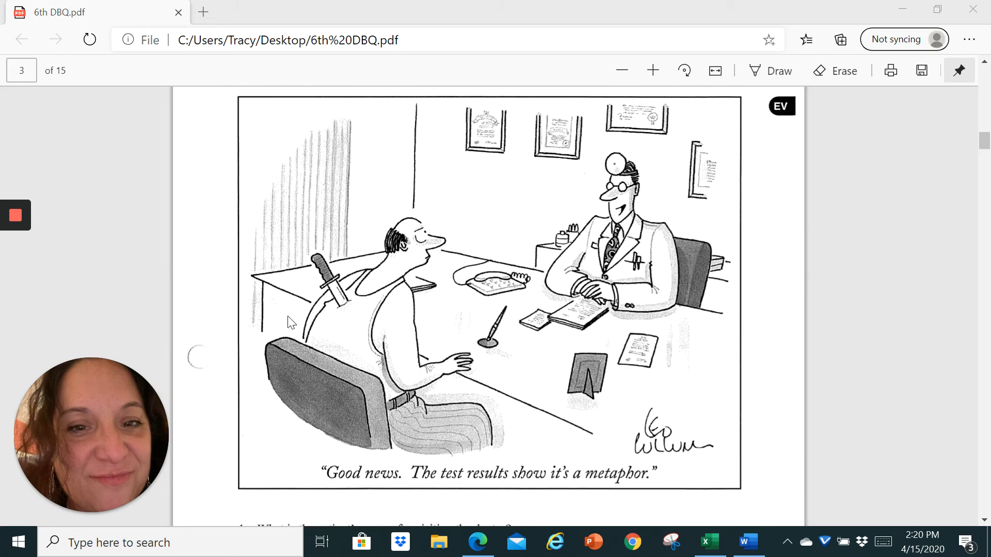
mouse_move(279, 286)
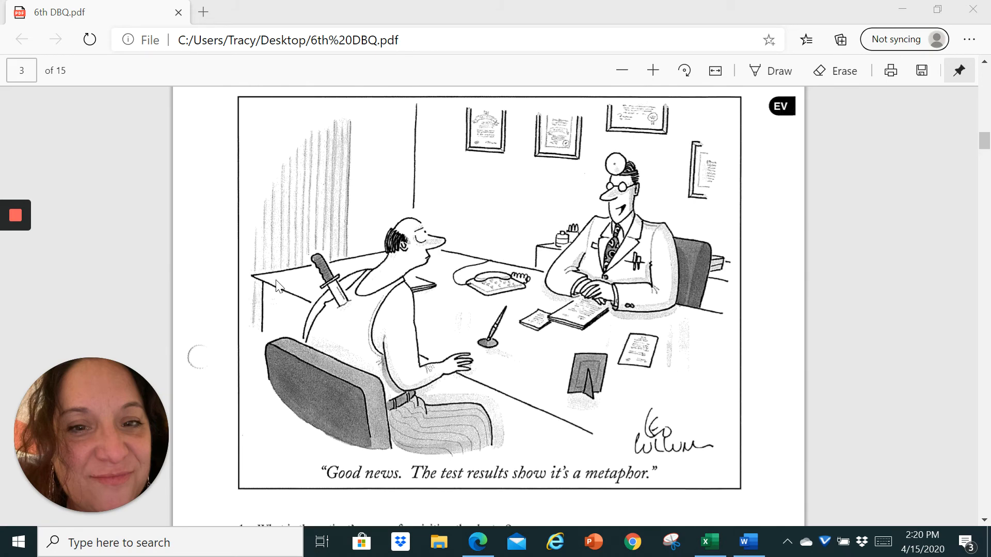
scroll(down, 3)
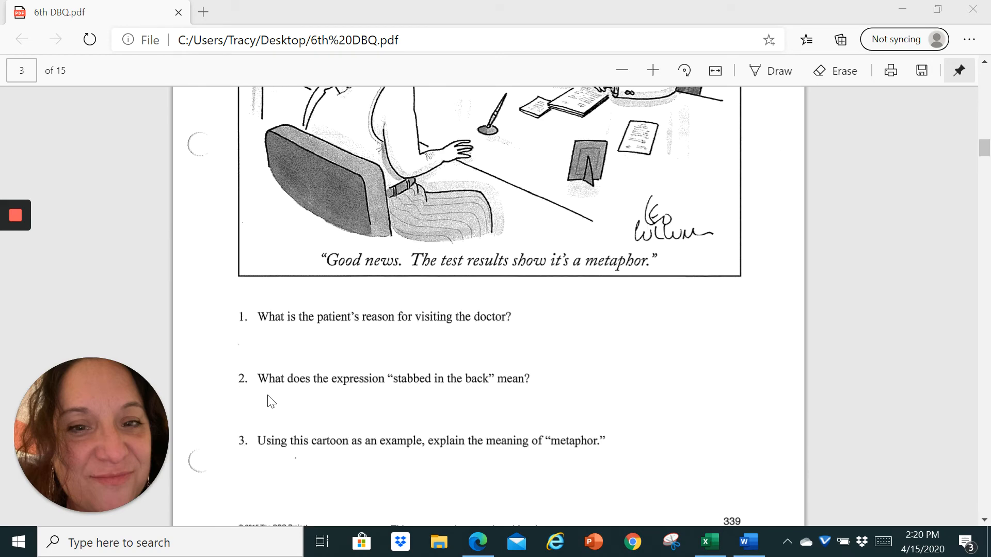
mouse_move(712, 387)
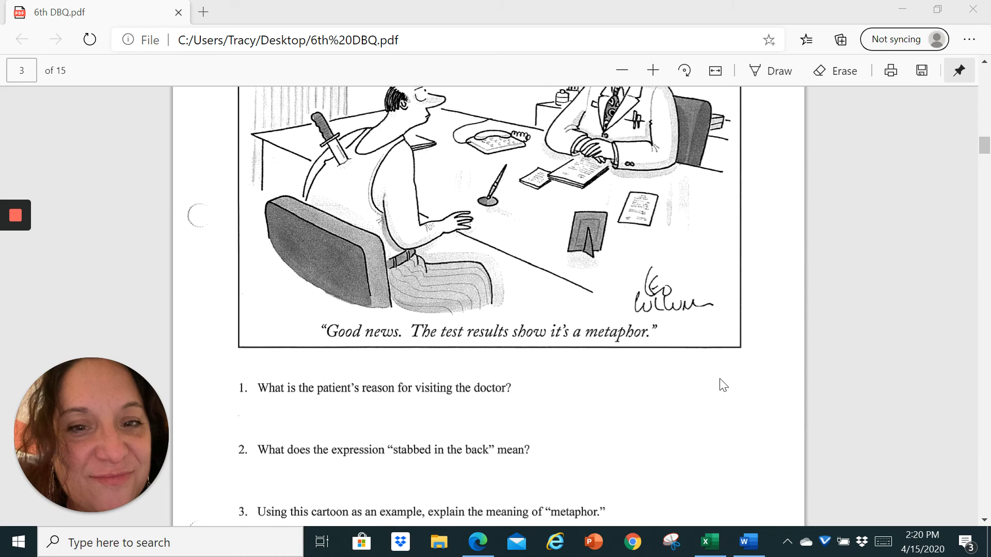
scroll(down, 3)
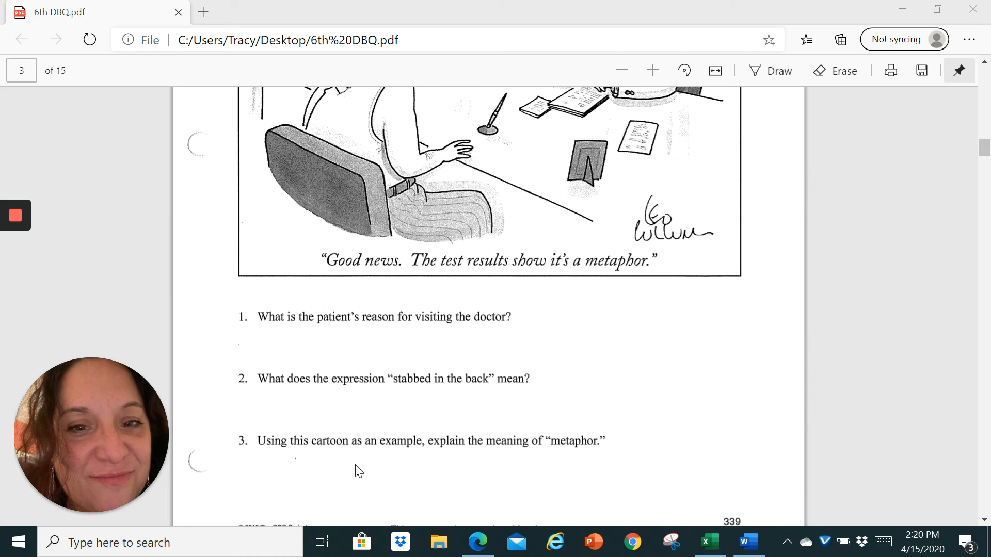
mouse_move(441, 452)
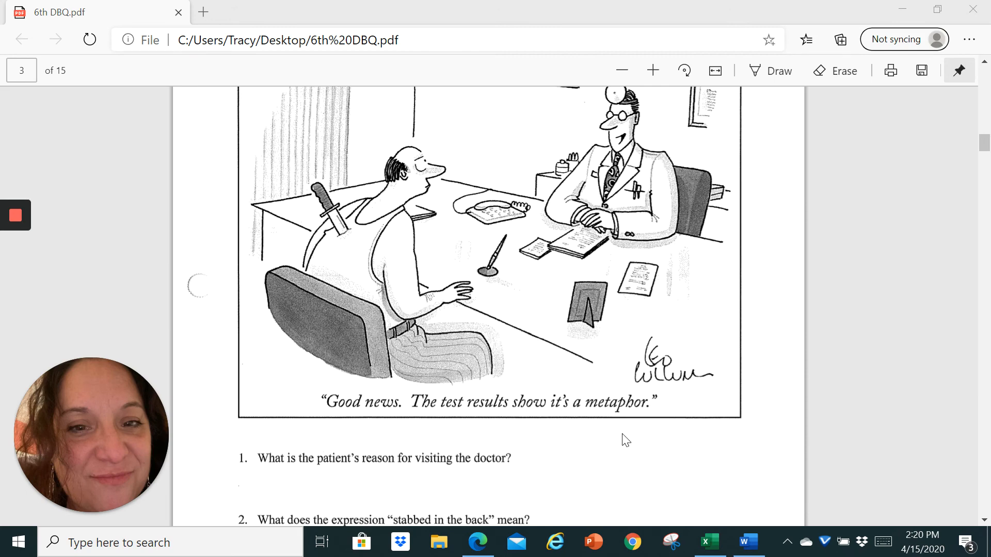
scroll(down, 3)
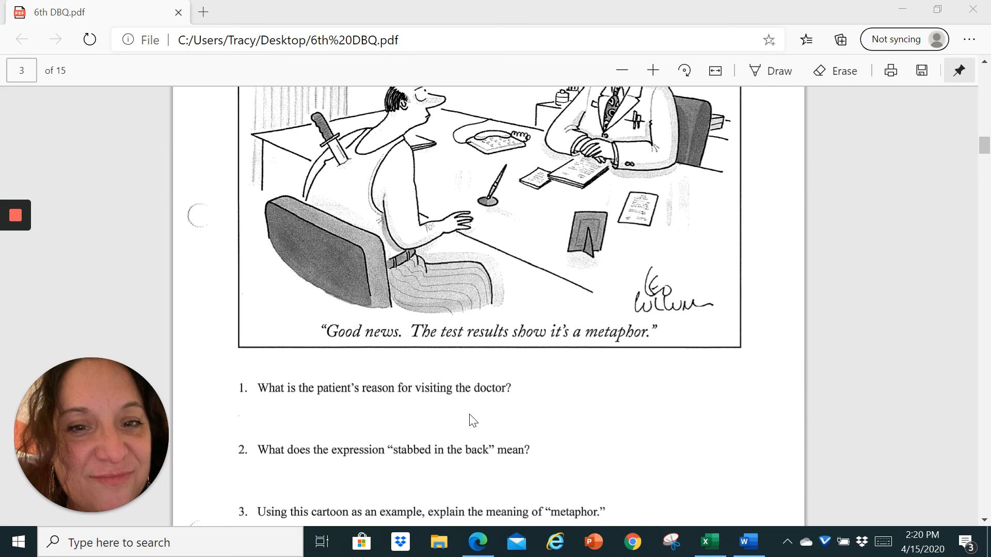
mouse_move(547, 423)
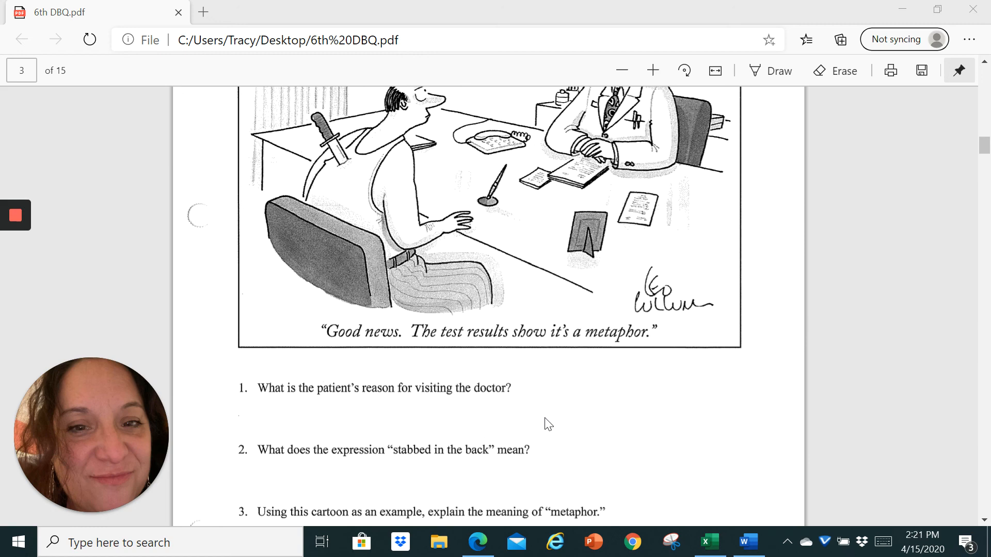
mouse_move(150, 256)
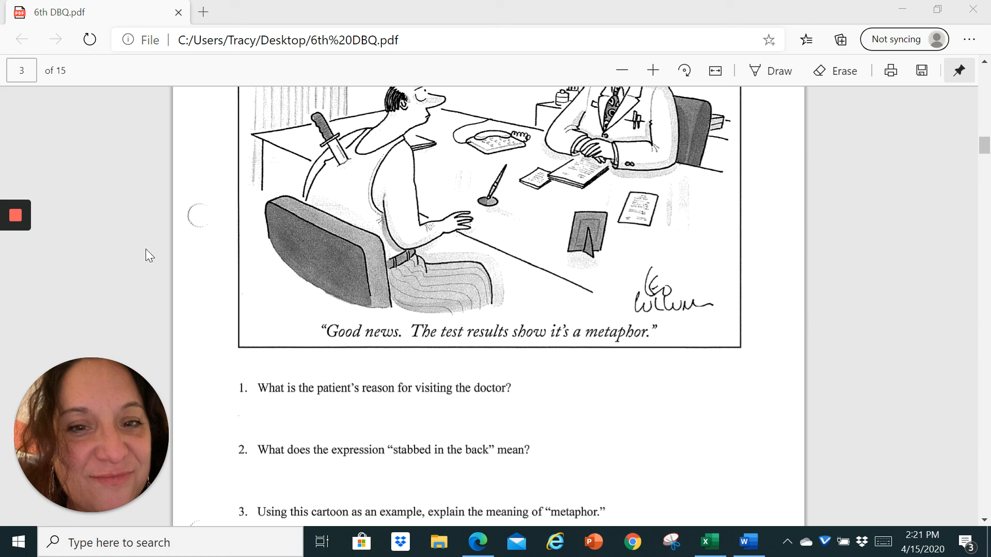
mouse_move(93, 249)
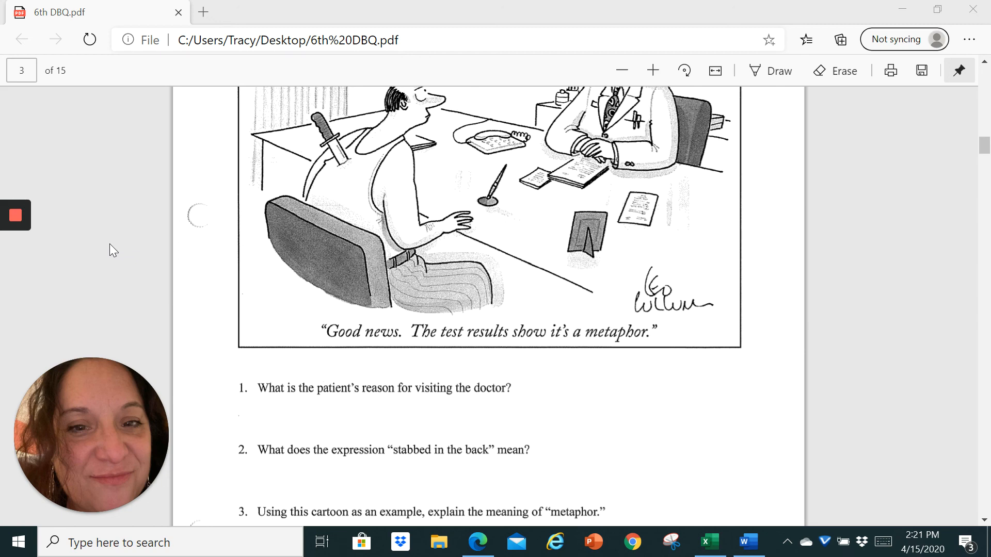
mouse_move(81, 213)
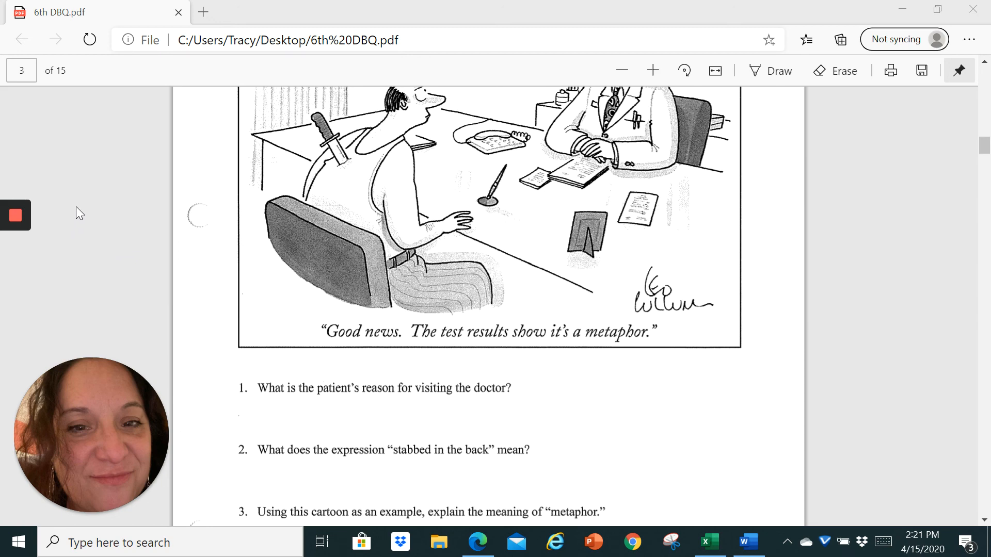
mouse_move(39, 181)
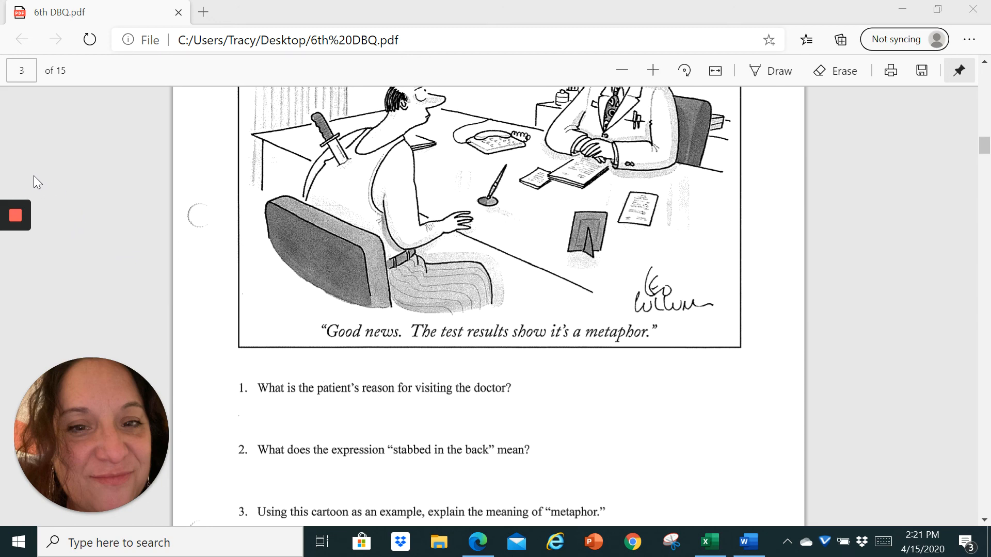